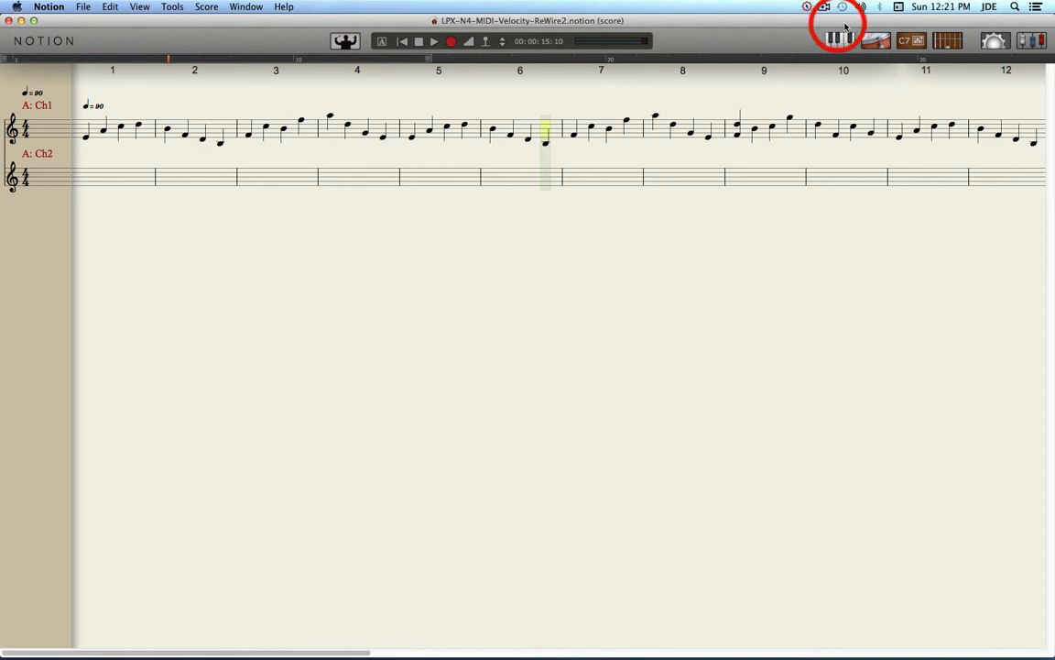
Open Score Setup to see the instrument categories available for new staves.
{"action": "left_click", "coordinate": [995, 41]}
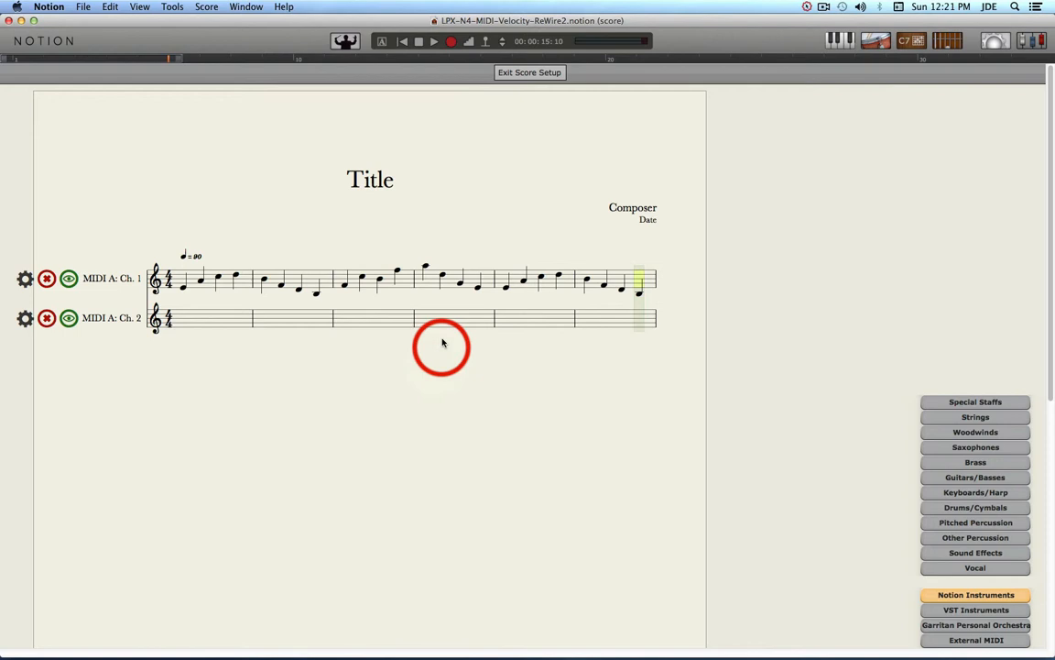
{"action": "mouse_move", "coordinate": [495, 385]}
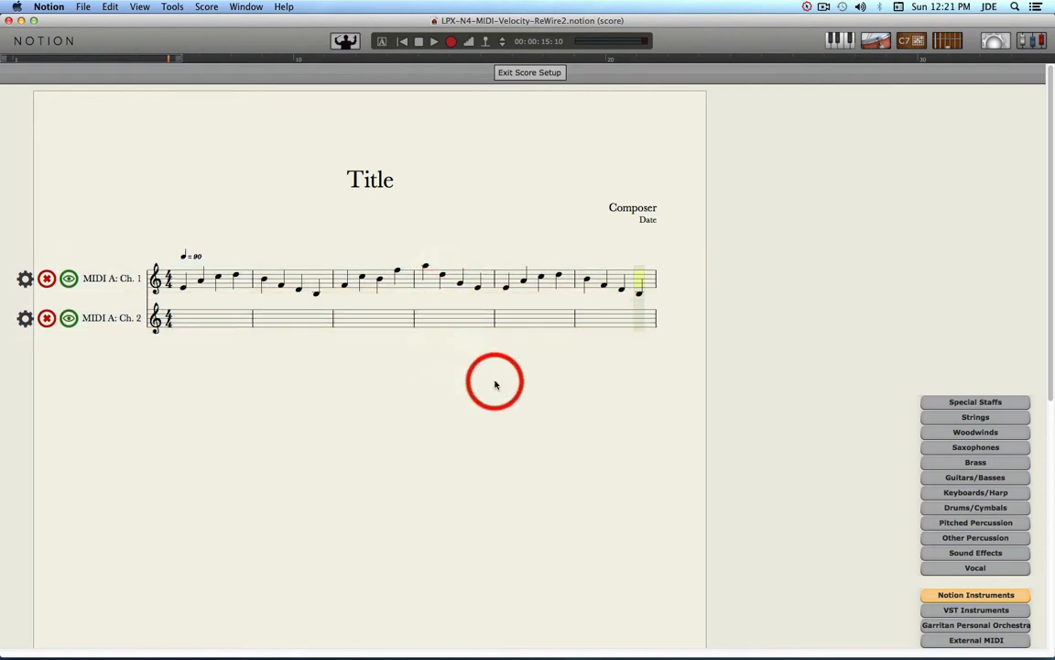
{"action": "mouse_move", "coordinate": [950, 640]}
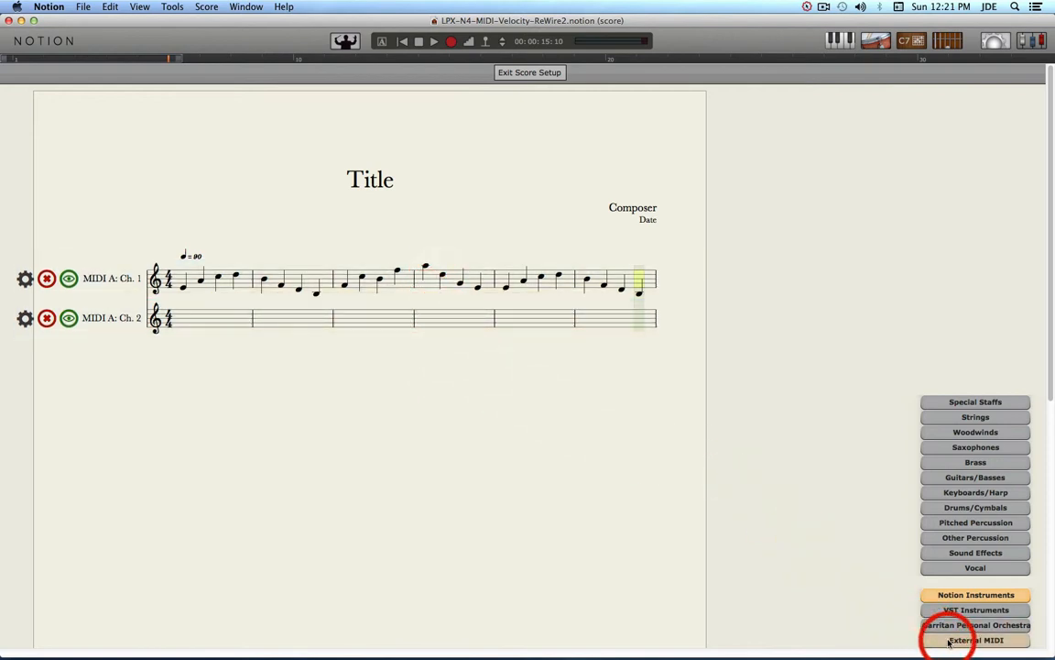
Add a third staff sending to External MIDI Port A on channel 3 and return to editing.
{"action": "left_click", "coordinate": [975, 639]}
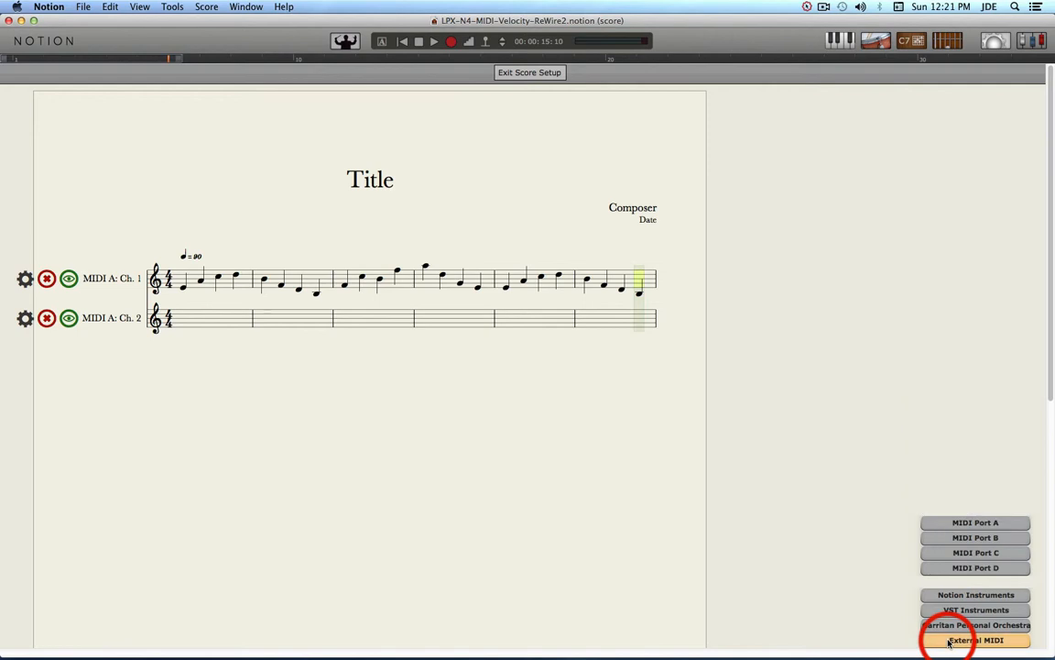
{"action": "left_click", "coordinate": [975, 568]}
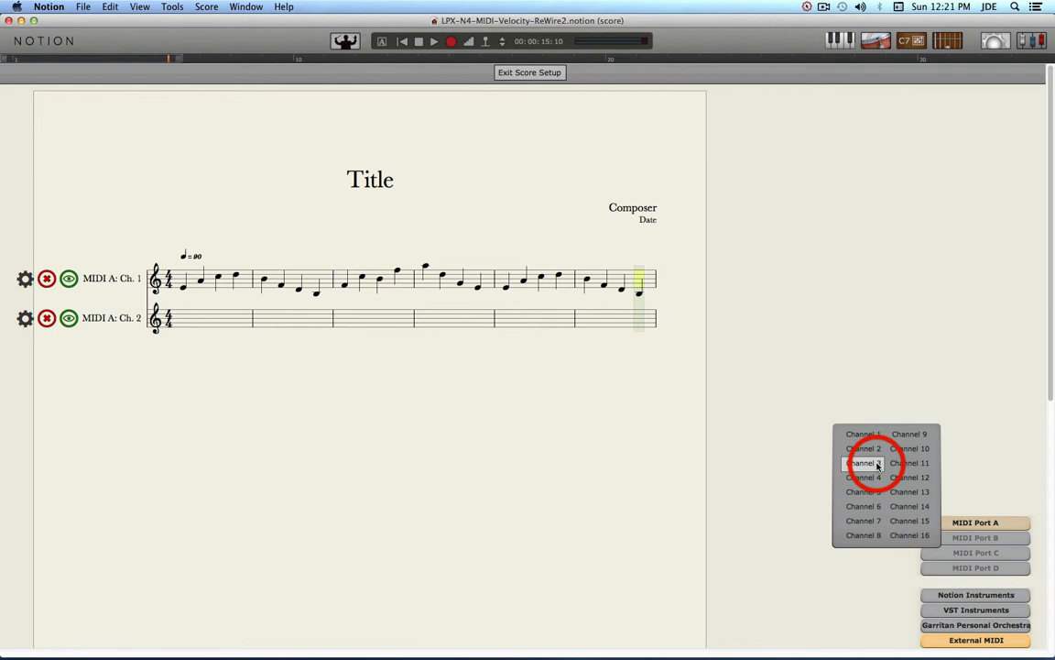
{"action": "left_click", "coordinate": [863, 462]}
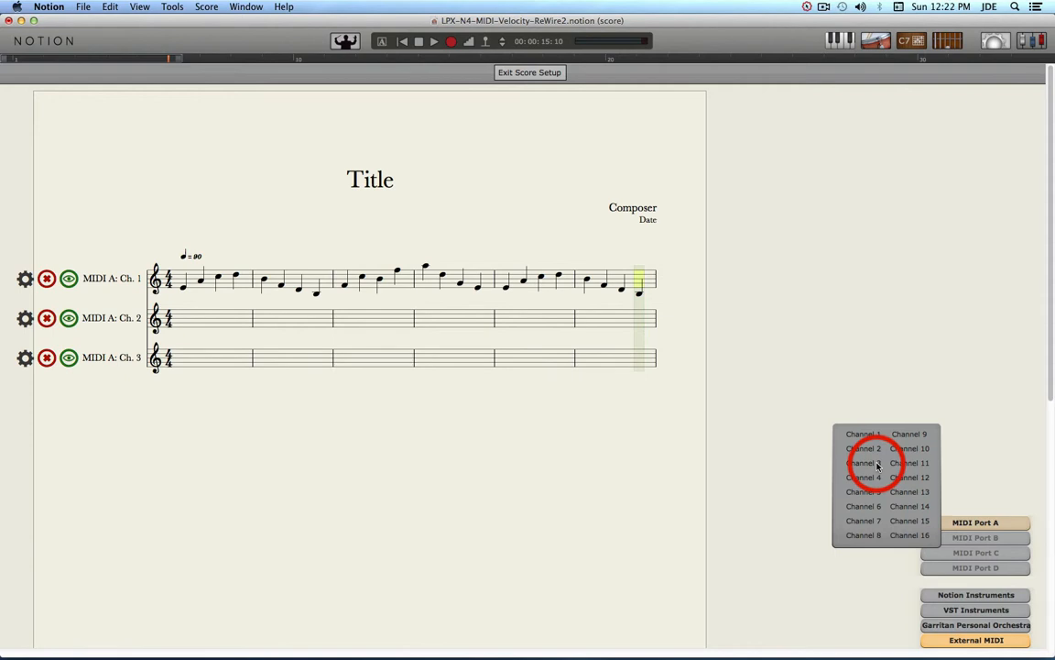
{"action": "mouse_move", "coordinate": [755, 319]}
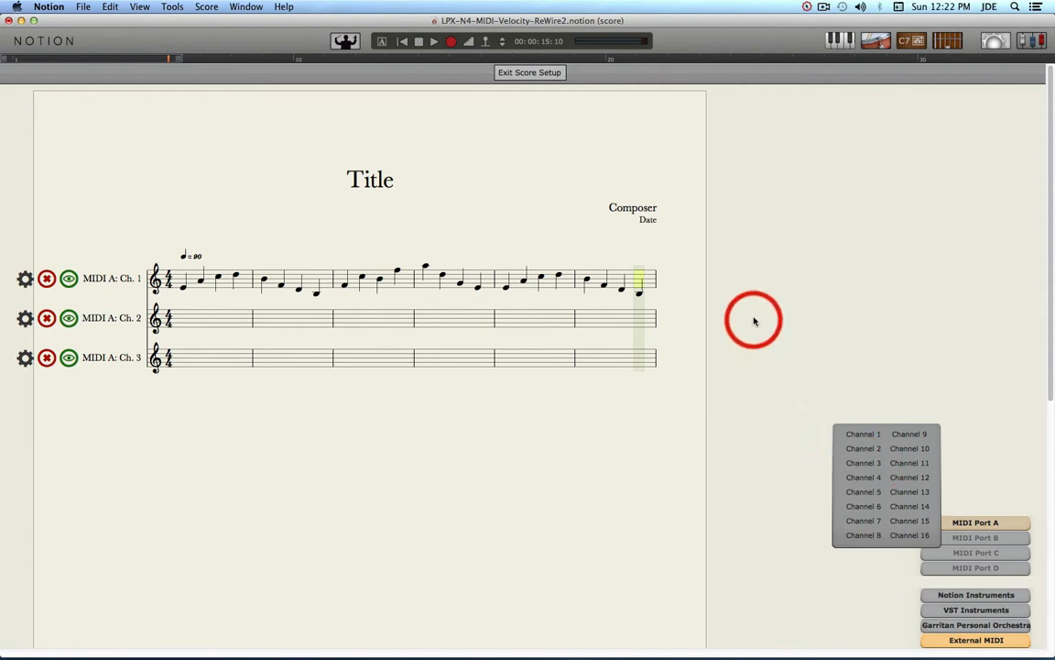
{"action": "left_click", "coordinate": [529, 71]}
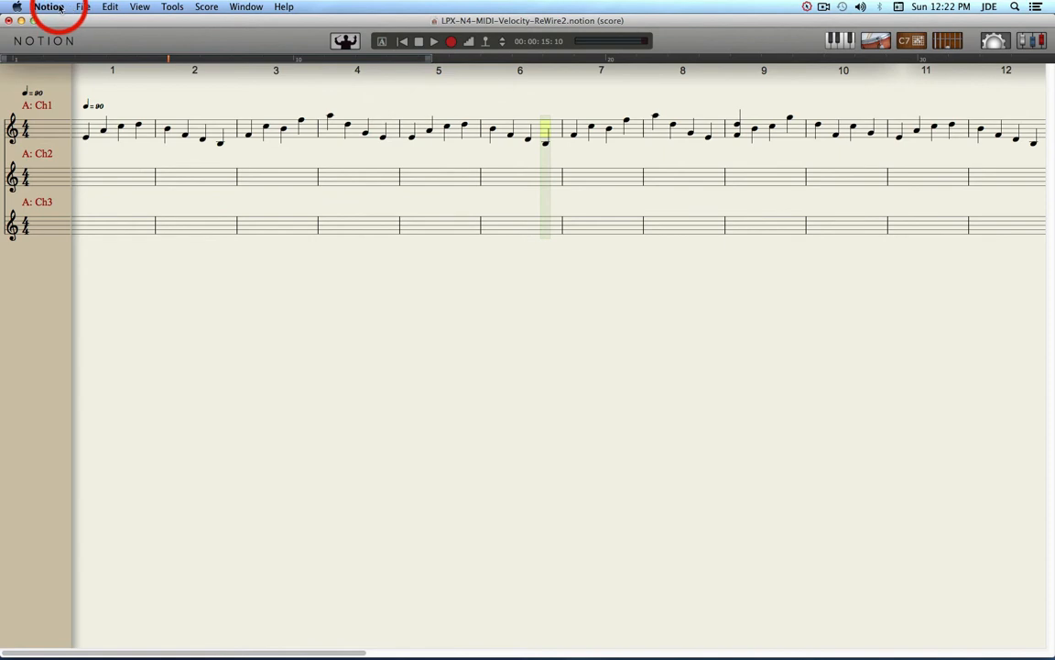
Check in Preferences that MIDI input and Port A output use IAC Driver IAC Bus 1, then close them.
{"action": "left_click", "coordinate": [47, 8]}
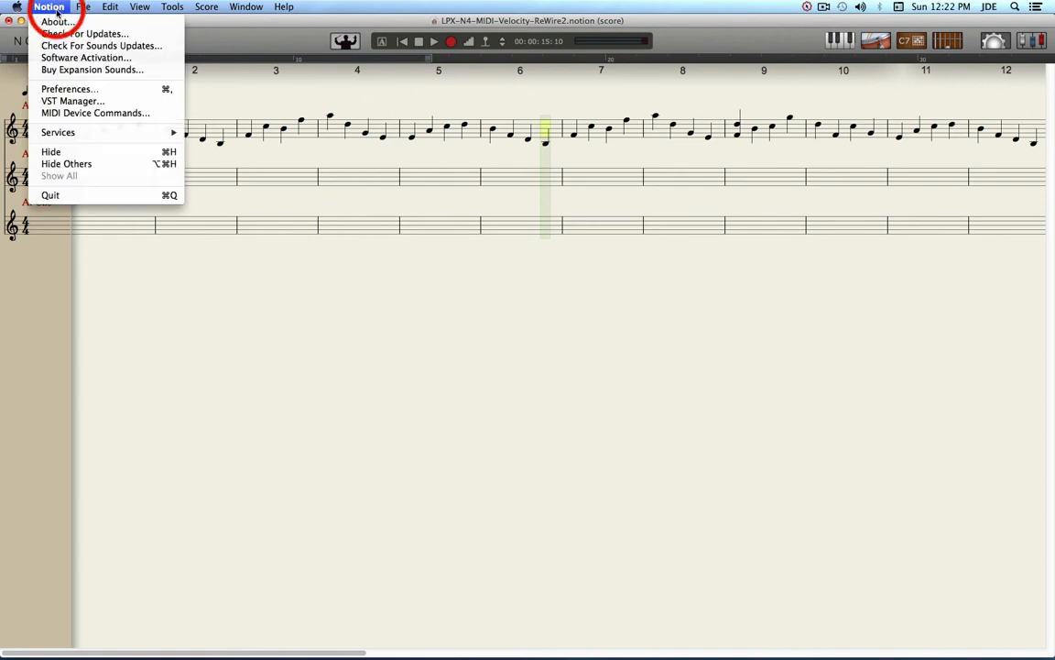
{"action": "left_click", "coordinate": [67, 88]}
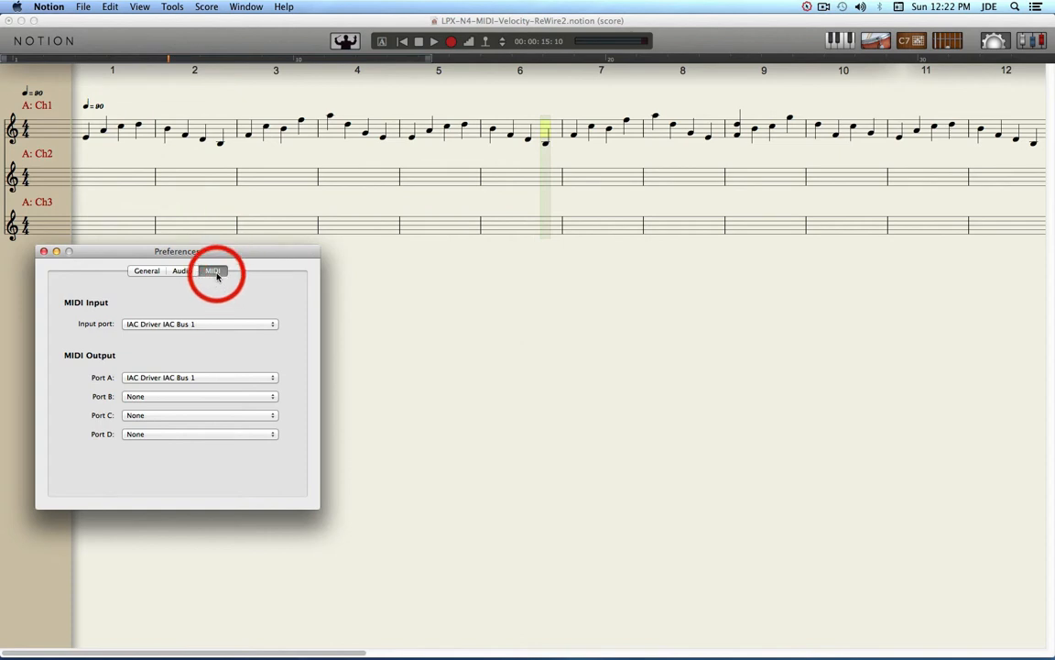
{"action": "mouse_move", "coordinate": [220, 344]}
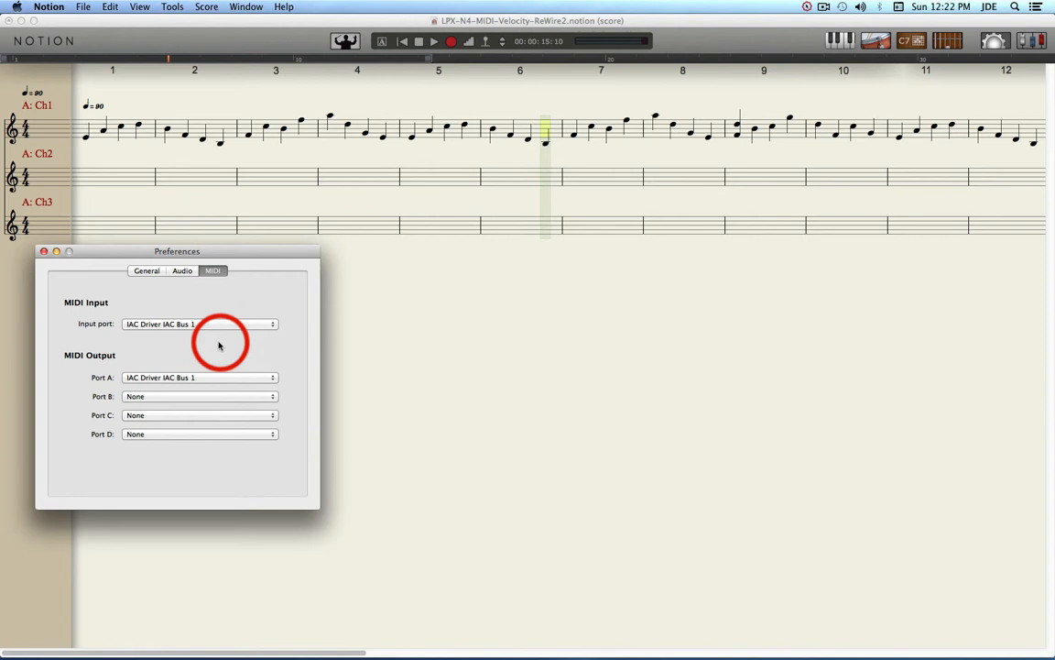
{"action": "mouse_move", "coordinate": [128, 333]}
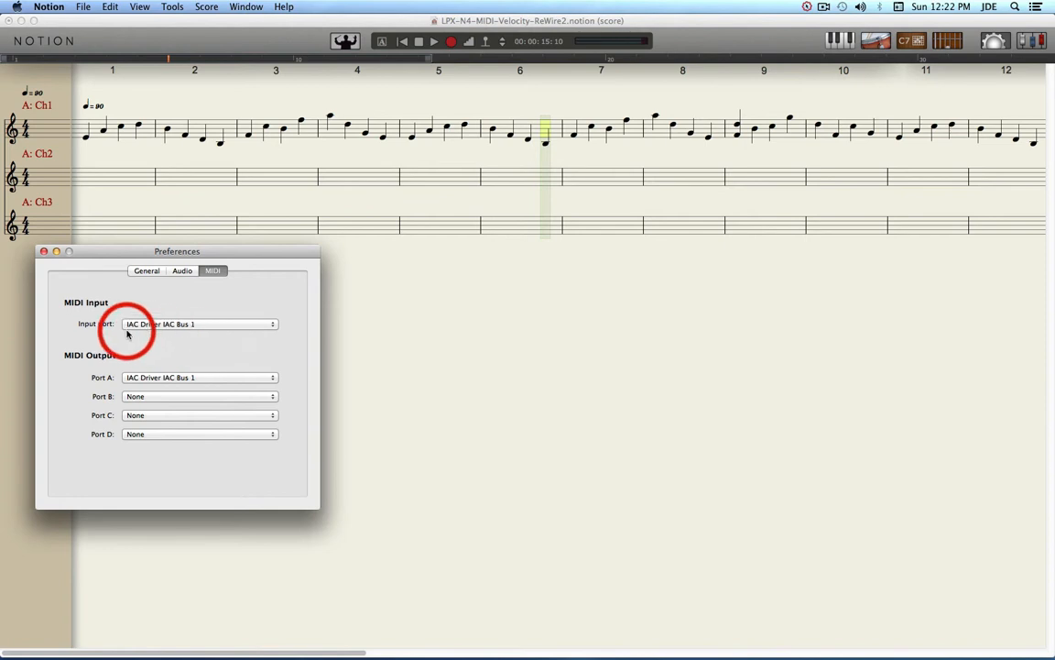
{"action": "mouse_move", "coordinate": [169, 337]}
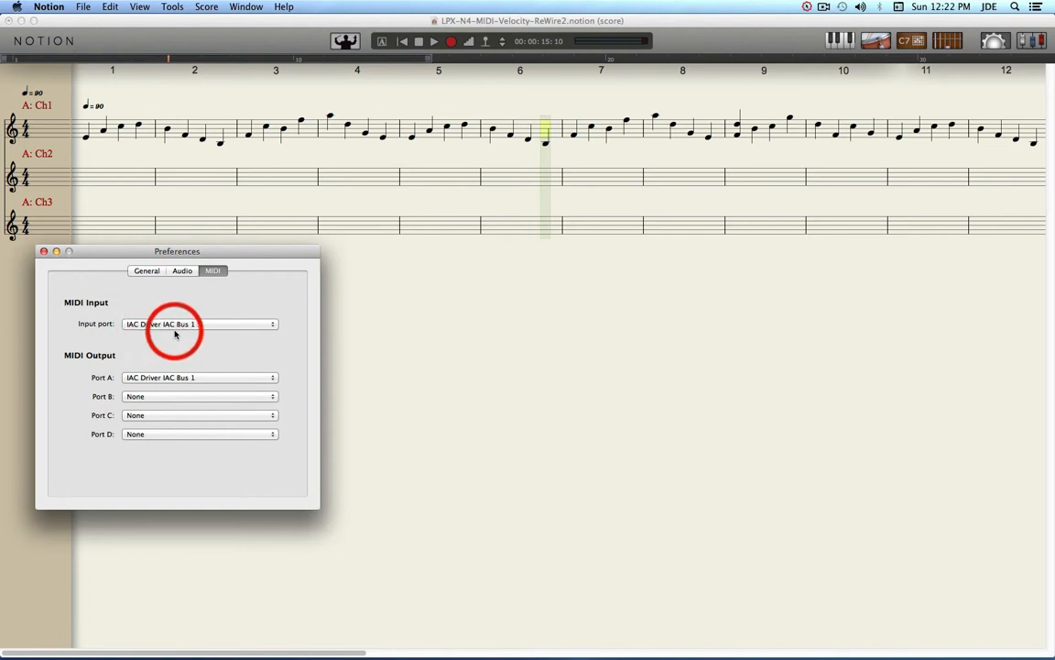
{"action": "mouse_move", "coordinate": [135, 357]}
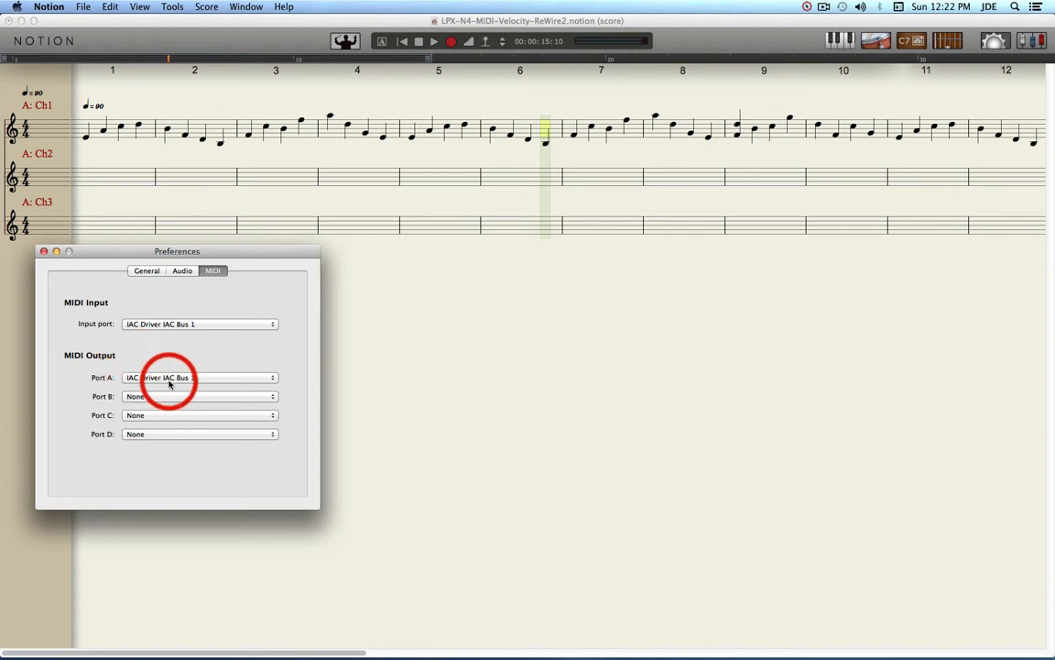
{"action": "mouse_move", "coordinate": [222, 363]}
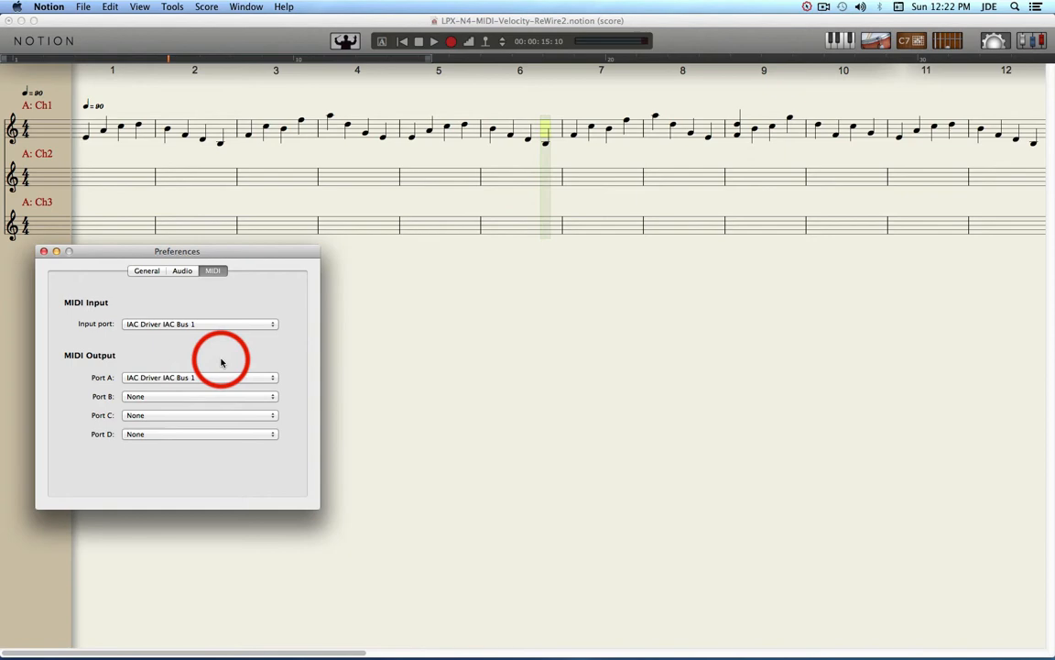
{"action": "mouse_move", "coordinate": [46, 252]}
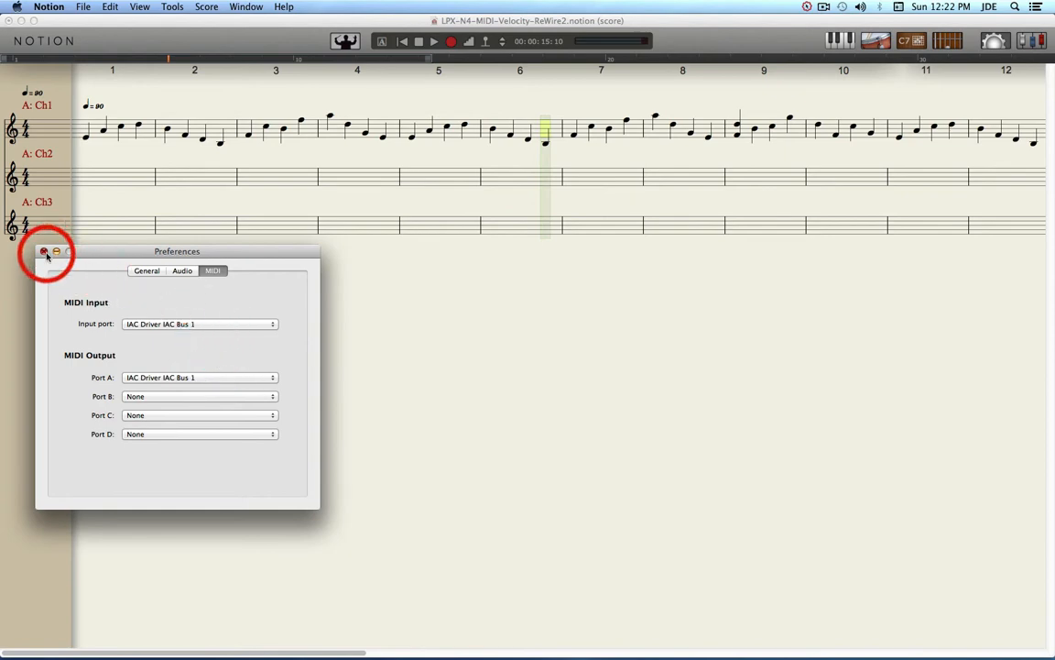
{"action": "left_click", "coordinate": [44, 251]}
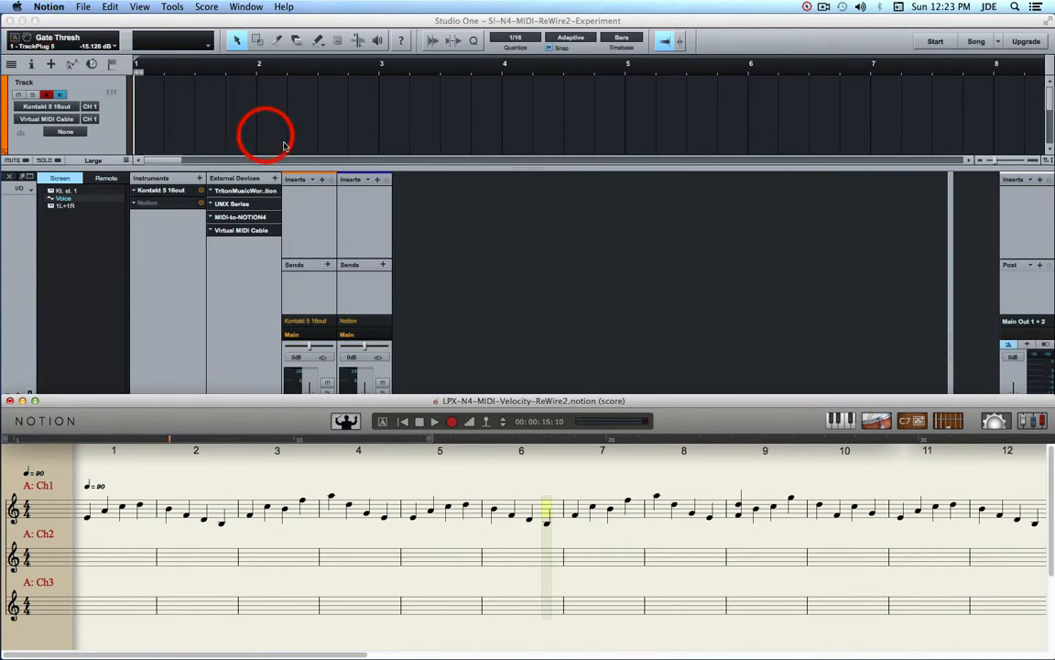
Bring Studio One forward and show the Kontakt 5 instrument with its Concert Grand piano.
{"action": "left_click", "coordinate": [495, 249]}
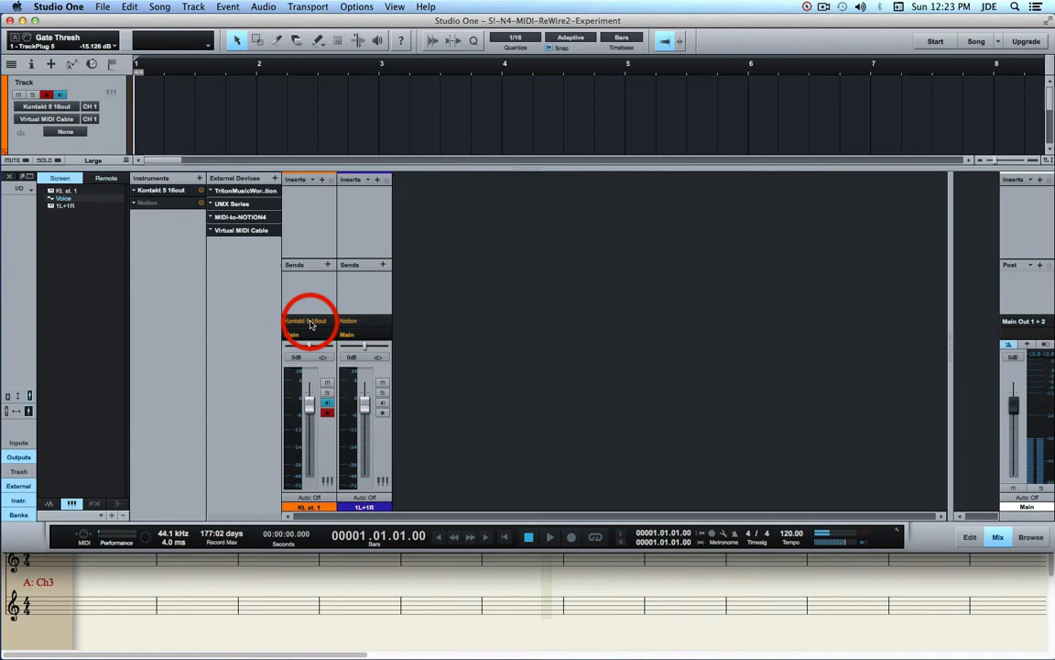
{"action": "double_click", "coordinate": [308, 321]}
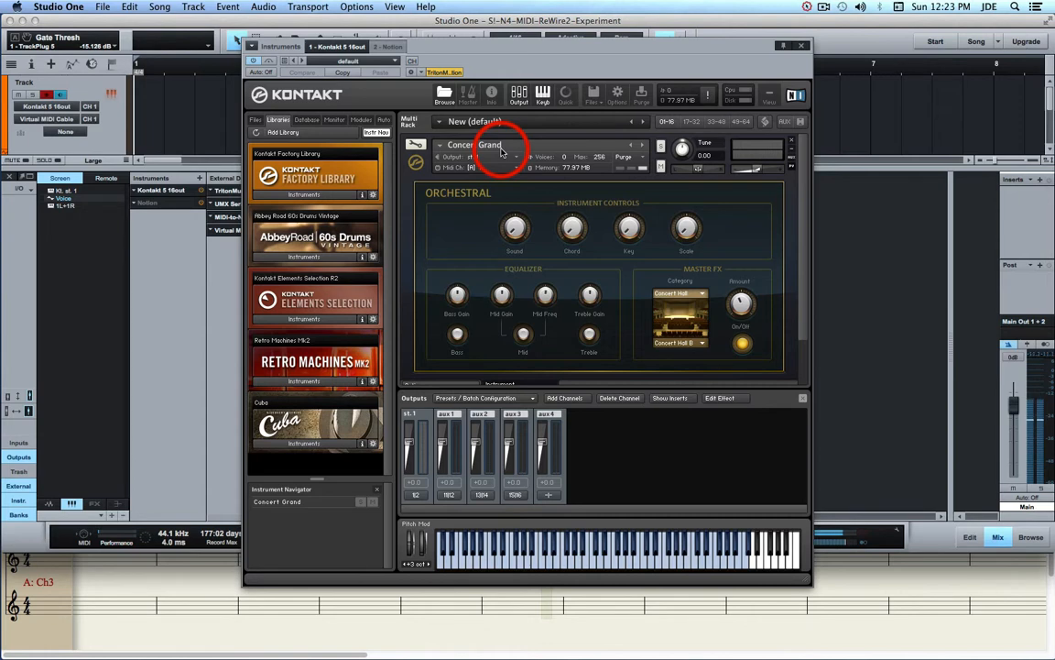
Close the Kontakt window so Studio One's mixer is visible again.
{"action": "left_click", "coordinate": [559, 549]}
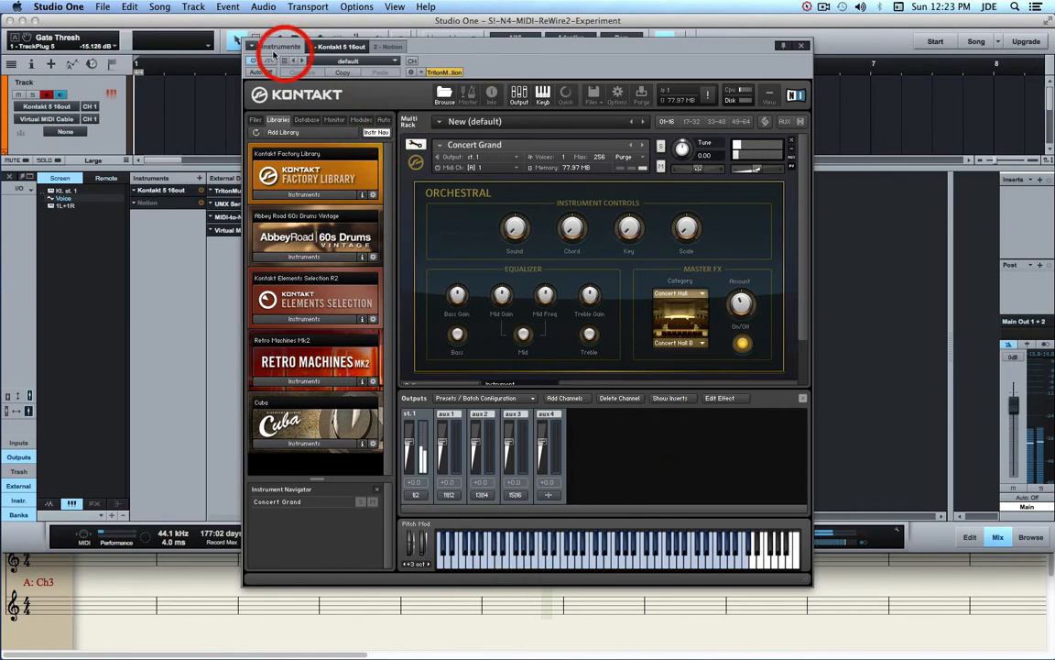
{"action": "left_click", "coordinate": [798, 45]}
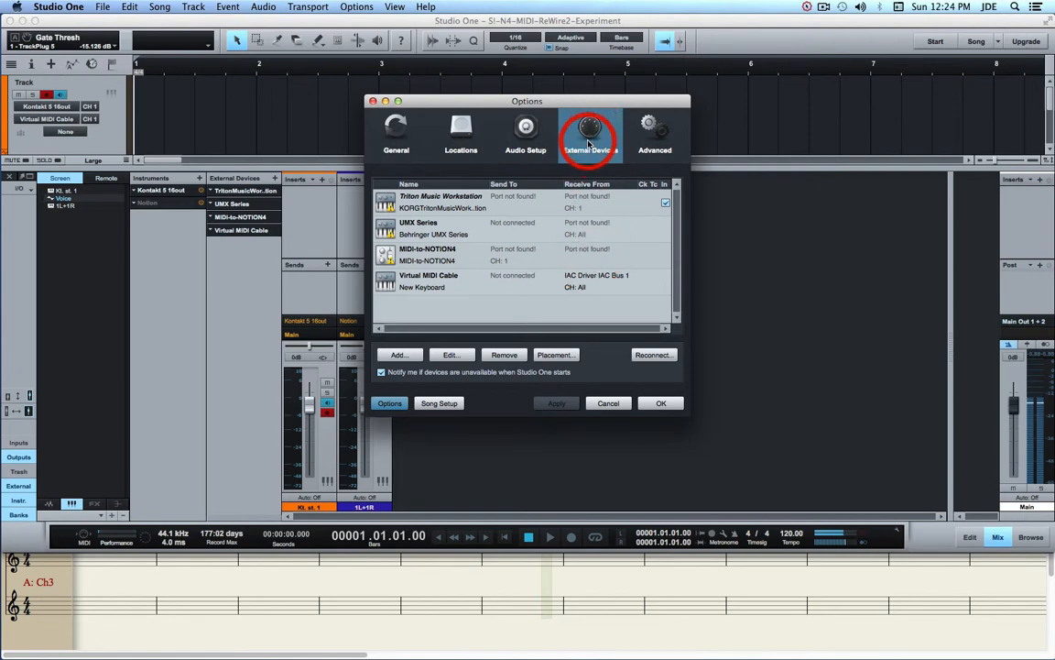
{"action": "mouse_move", "coordinate": [601, 157]}
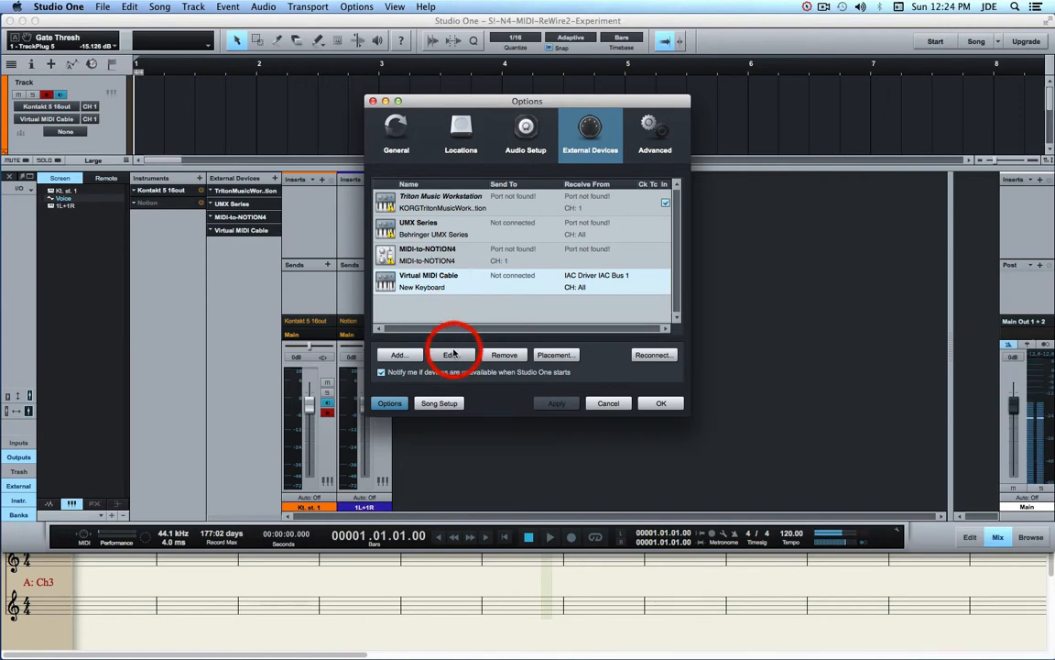
Confirm the Virtual MIDI Cable receives from IAC Driver IAC Bus 1 and accept the settings.
{"action": "left_click", "coordinate": [451, 356]}
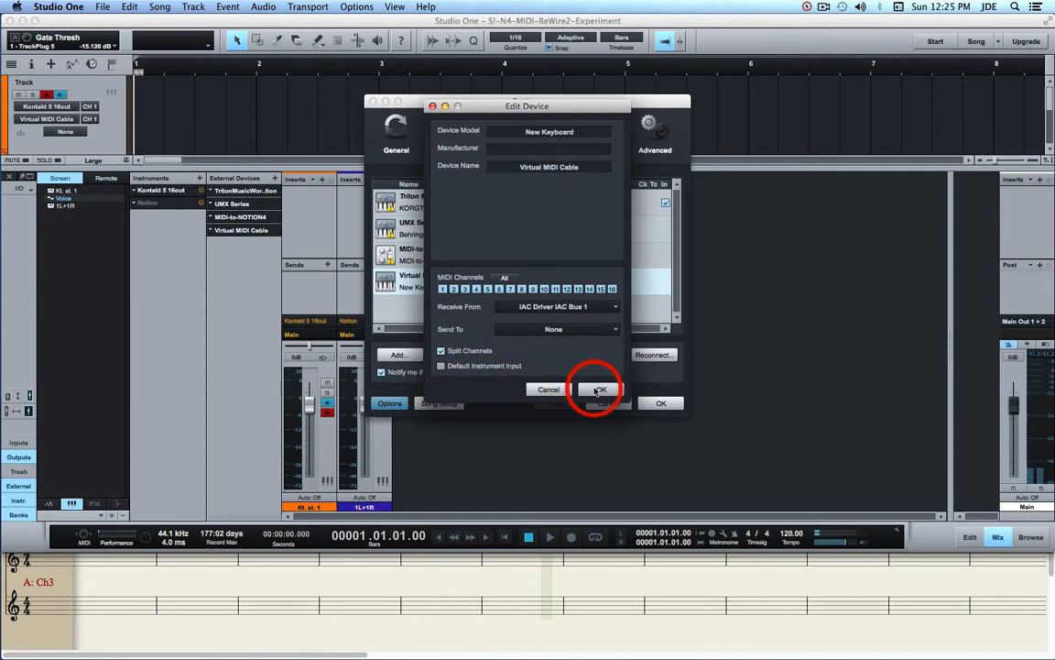
{"action": "left_click", "coordinate": [601, 388]}
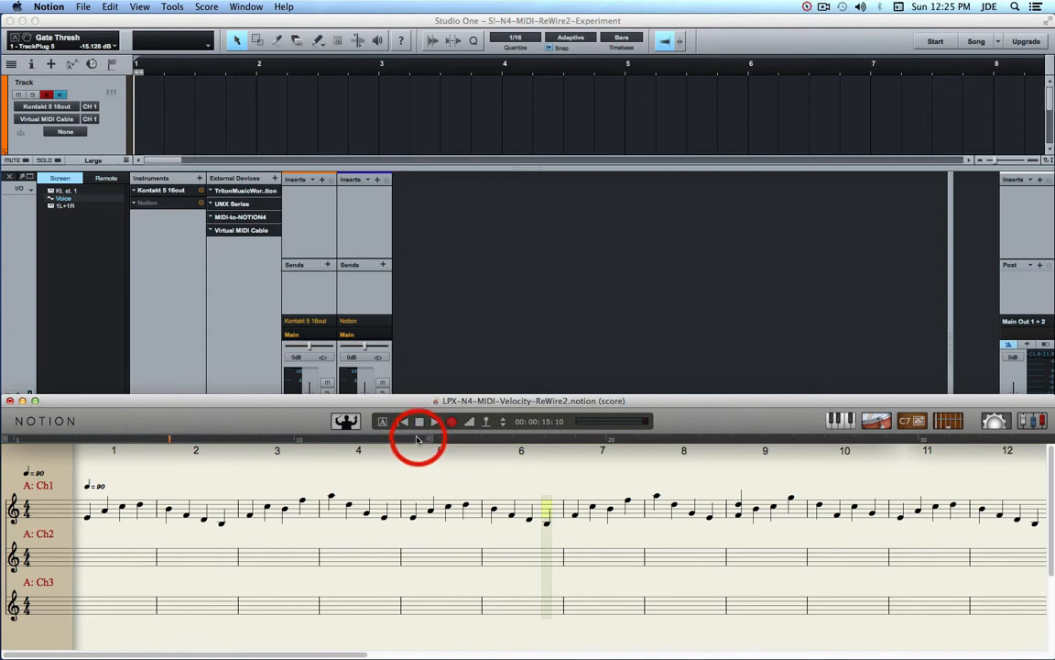
Stop and rewind the Notion score, then show the Kontakt instrument in Studio One.
{"action": "left_click", "coordinate": [403, 421]}
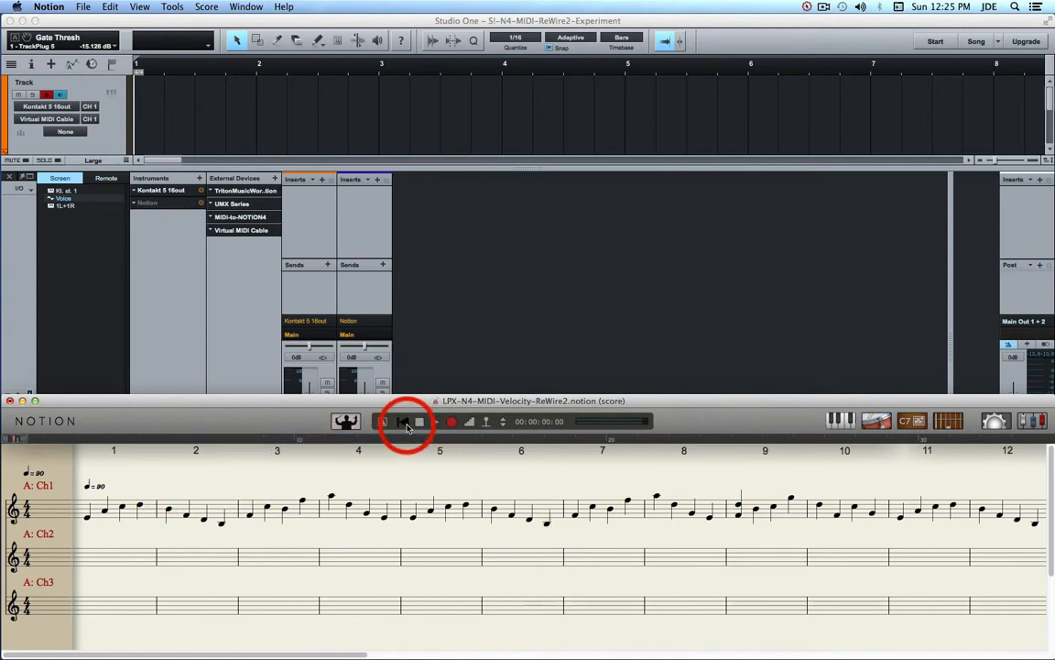
{"action": "left_click", "coordinate": [407, 420]}
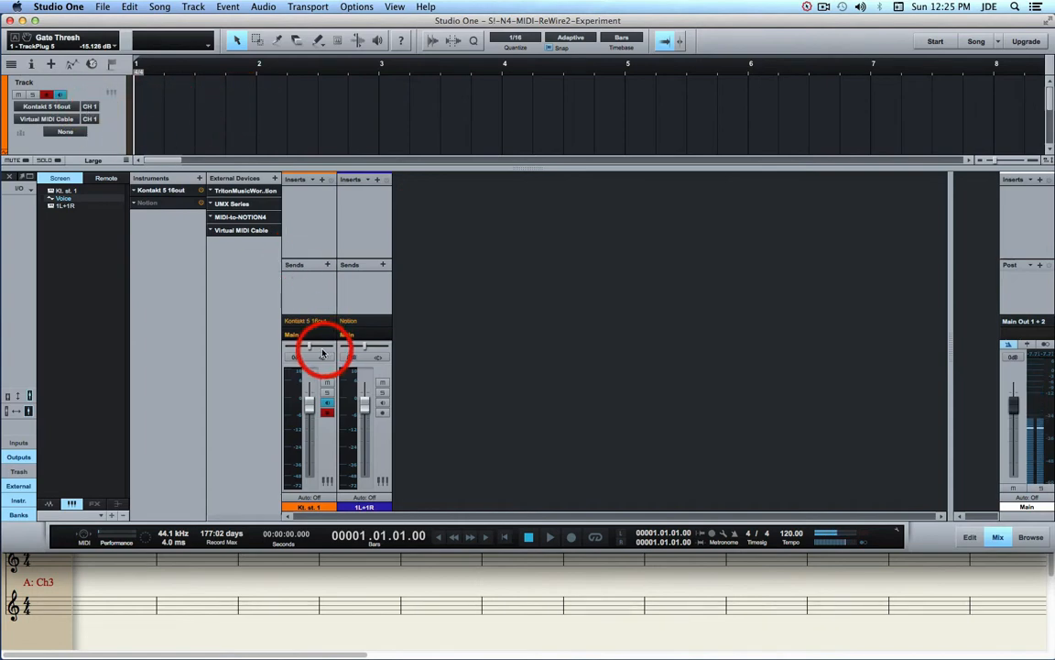
{"action": "double_click", "coordinate": [323, 352]}
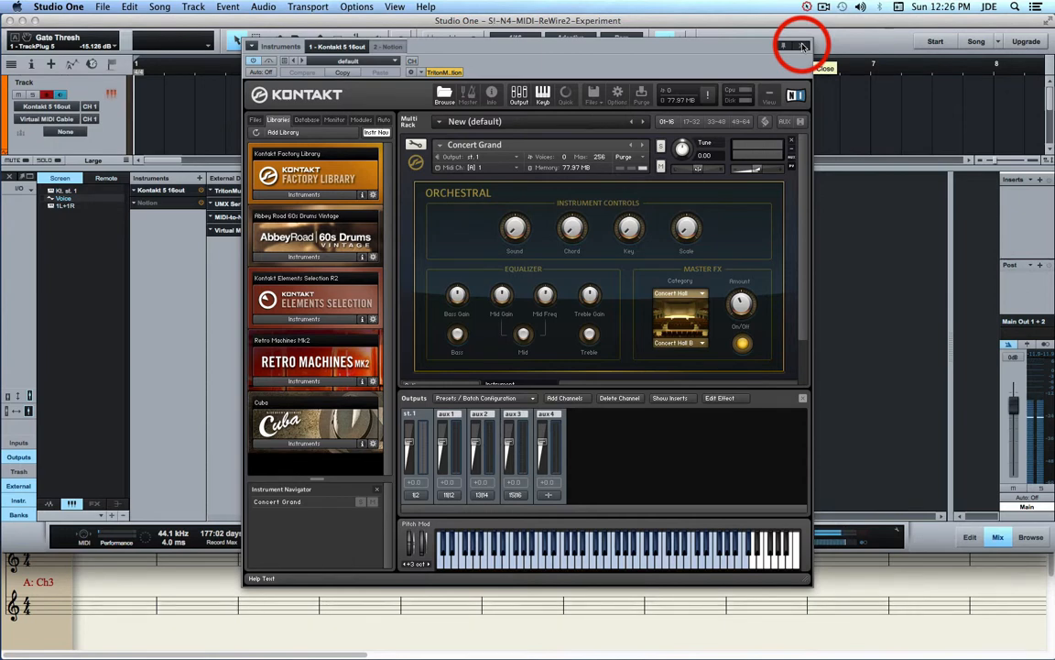
Close the Kontakt instrument window once more.
{"action": "left_click", "coordinate": [784, 46]}
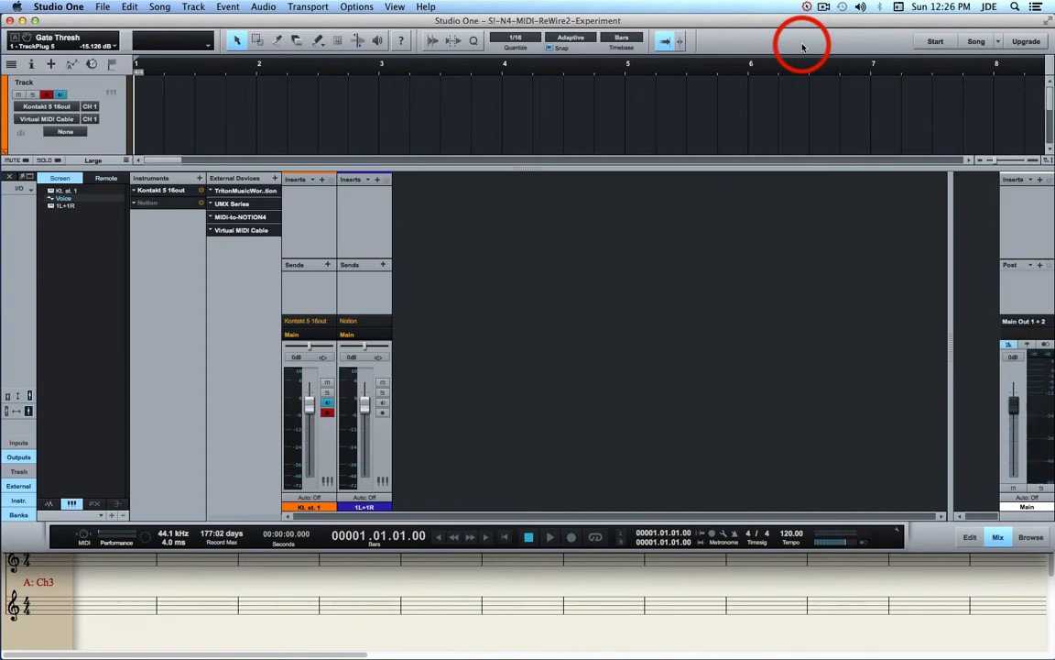
{"action": "mouse_move", "coordinate": [766, 91]}
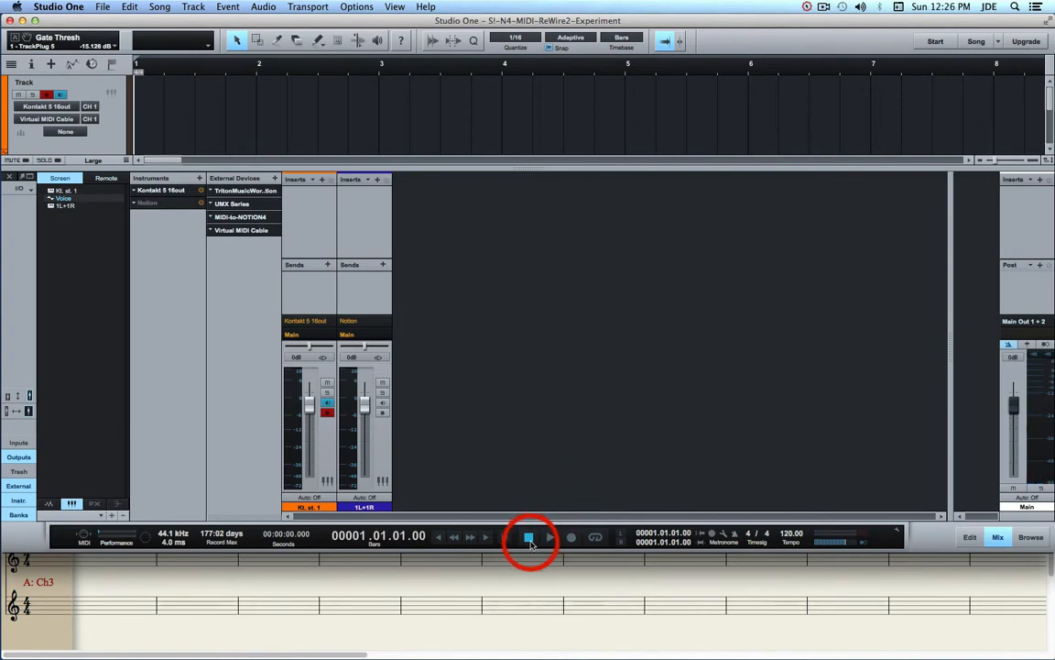
Record the incoming Notion playback as a MIDI part from bar 1 to bar 13, then stop.
{"action": "left_click", "coordinate": [550, 535]}
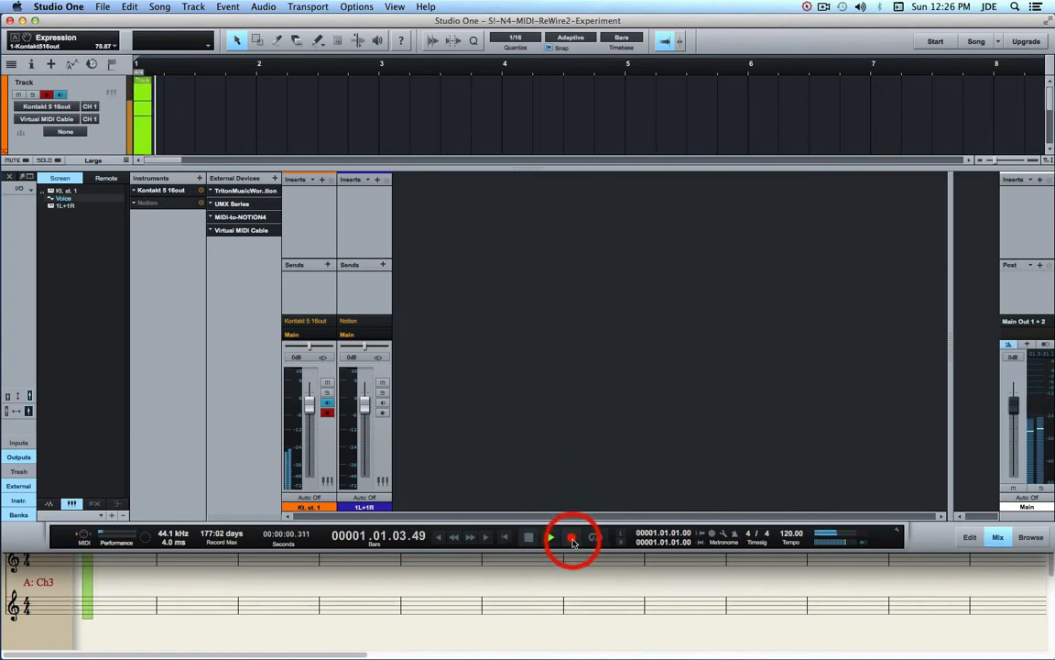
{"action": "left_click", "coordinate": [572, 535]}
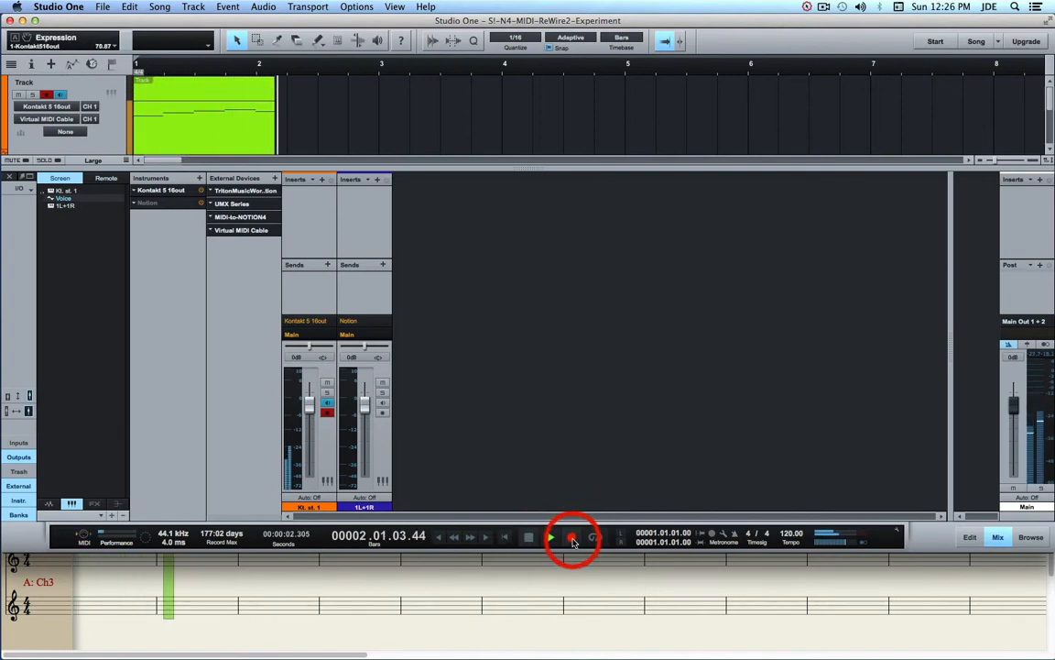
{"action": "left_click", "coordinate": [550, 535]}
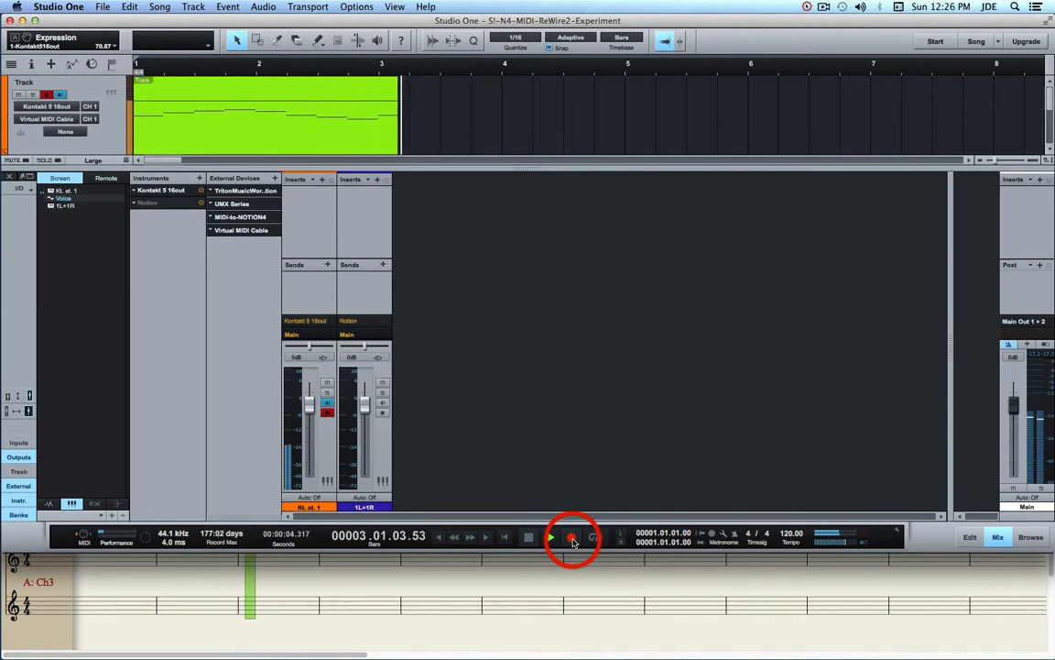
{"action": "left_click", "coordinate": [550, 535]}
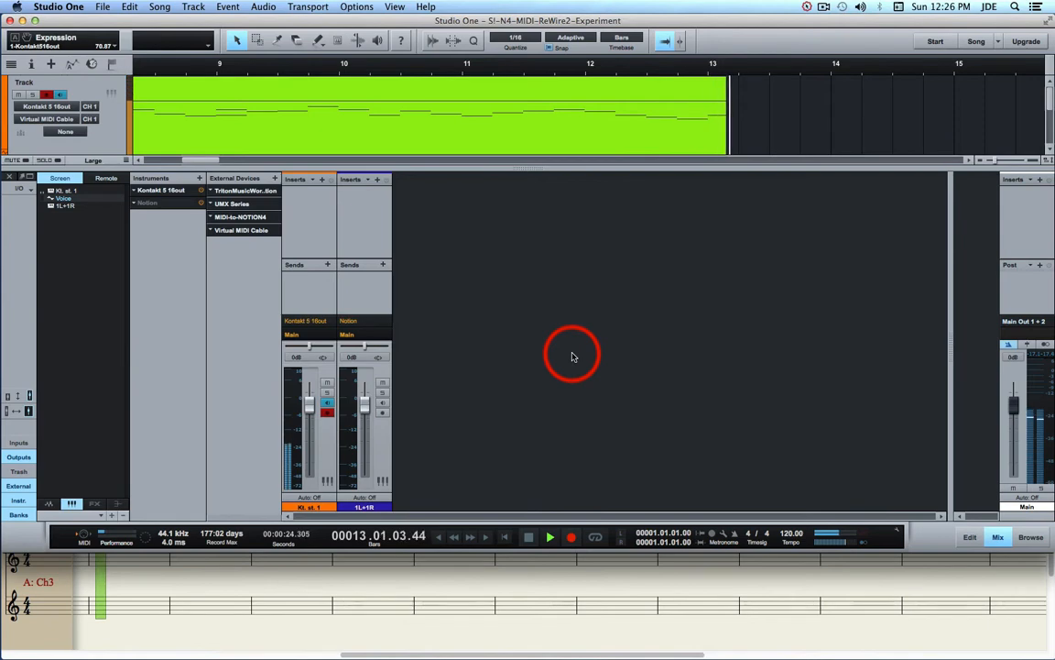
{"action": "left_click", "coordinate": [527, 537]}
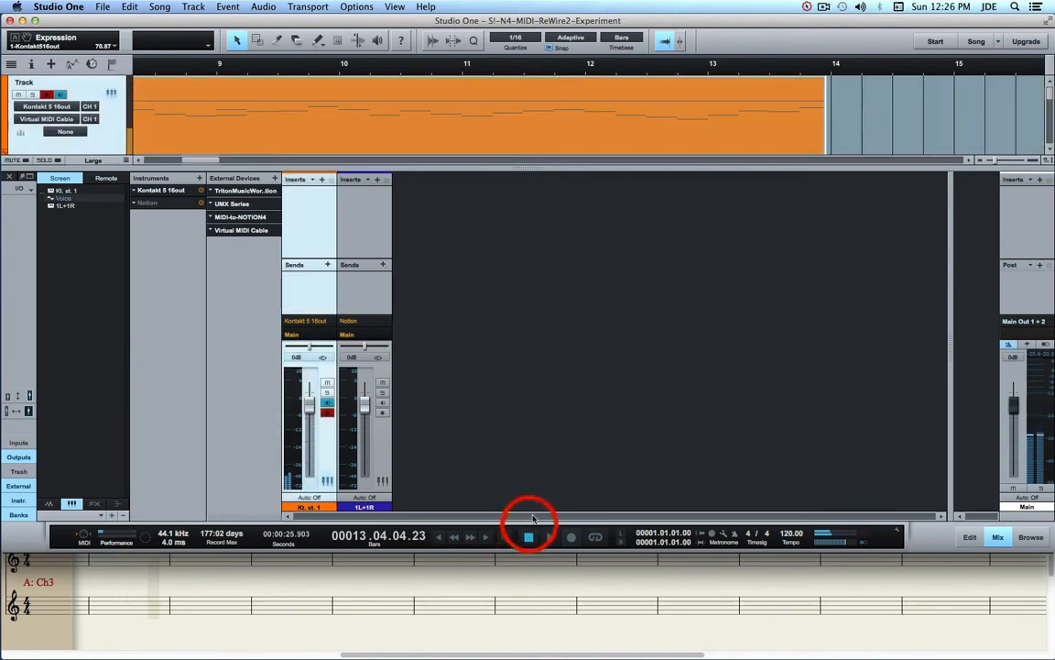
{"action": "left_click", "coordinate": [528, 539]}
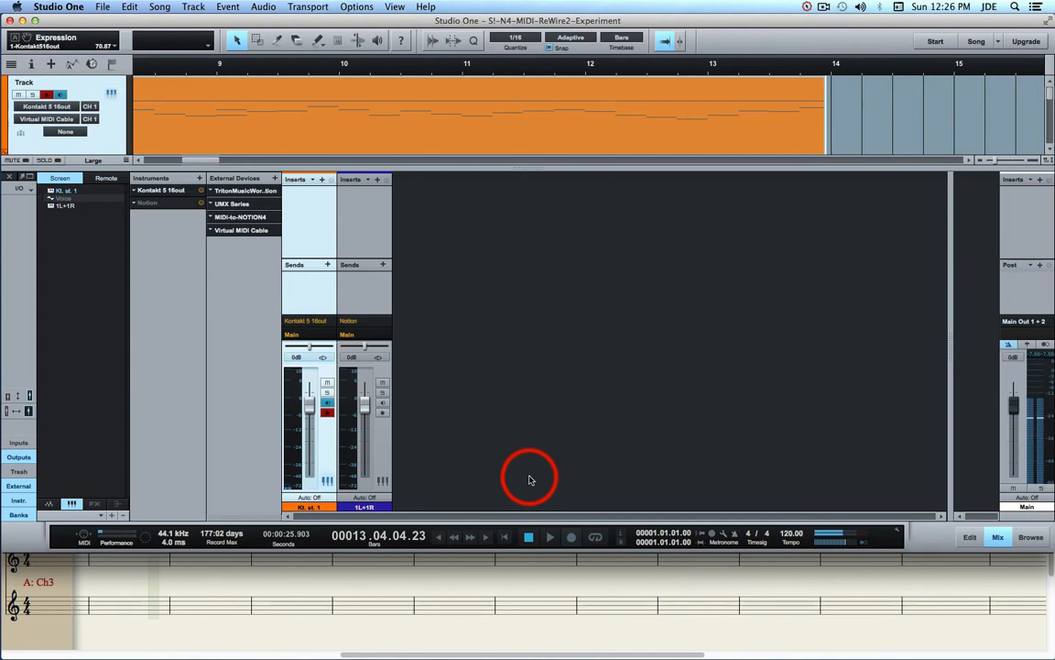
{"action": "mouse_move", "coordinate": [355, 112]}
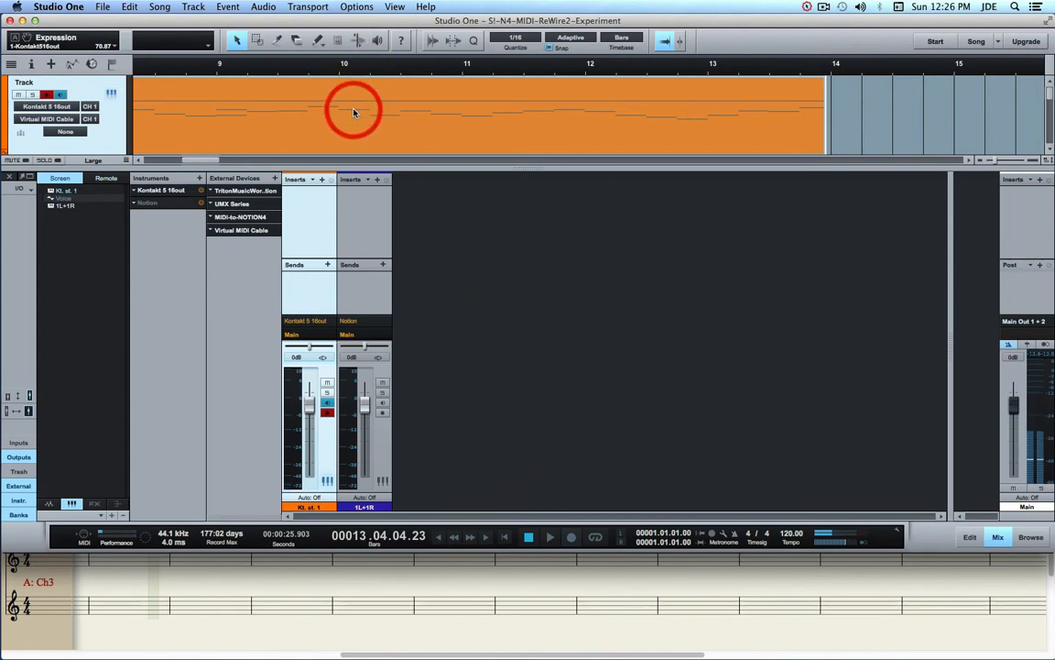
{"action": "mouse_move", "coordinate": [828, 394]}
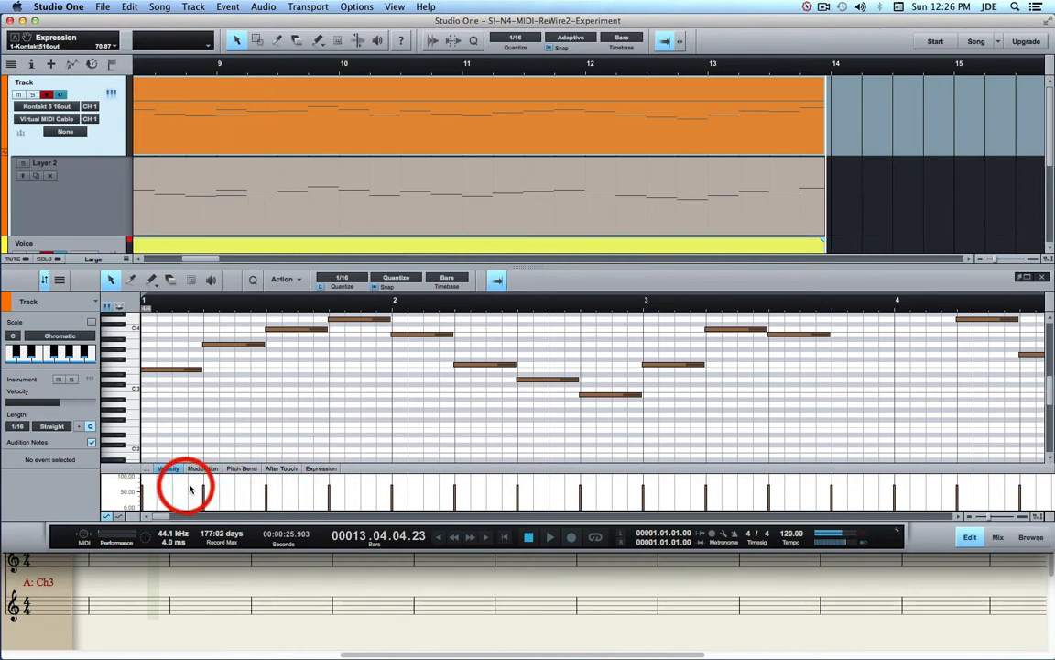
{"action": "mouse_move", "coordinate": [451, 500]}
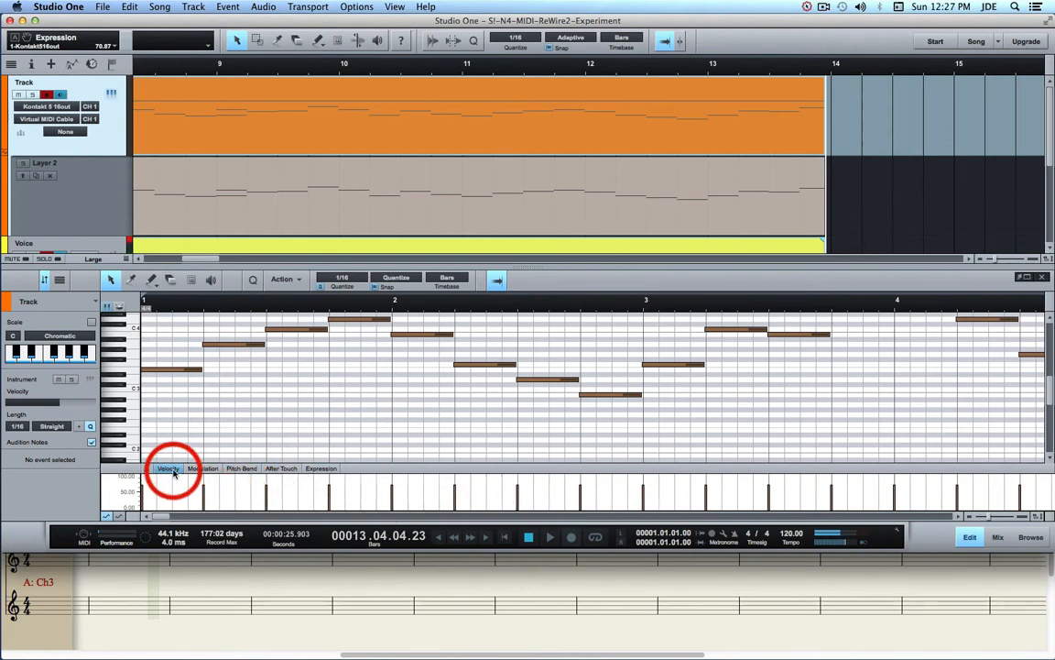
Show the recorded part's modulation controller lane beneath the piano roll.
{"action": "left_click", "coordinate": [202, 469]}
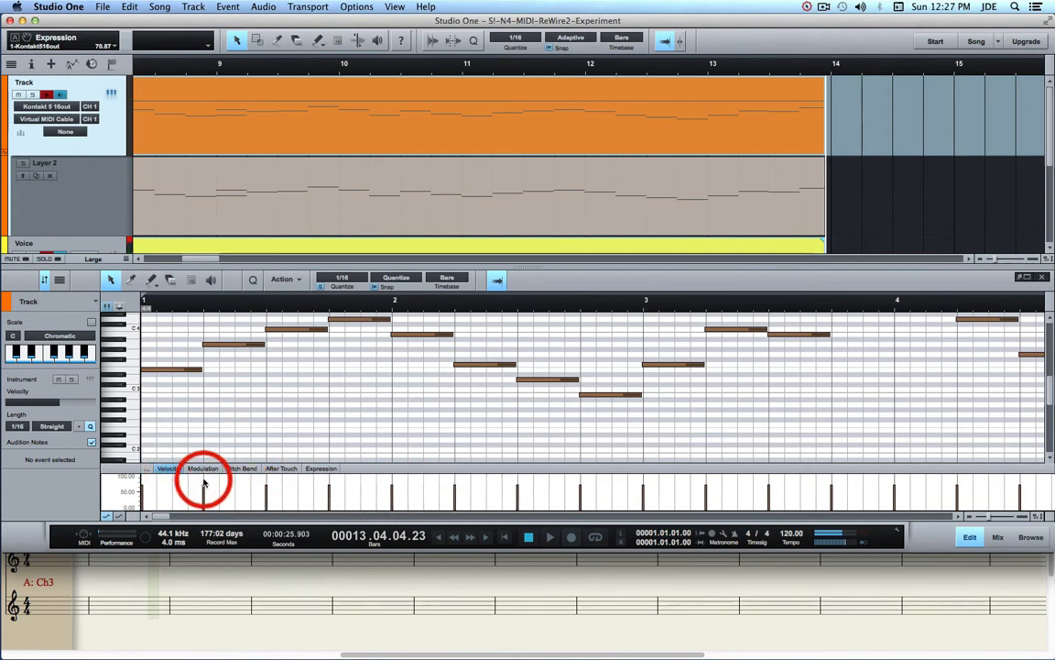